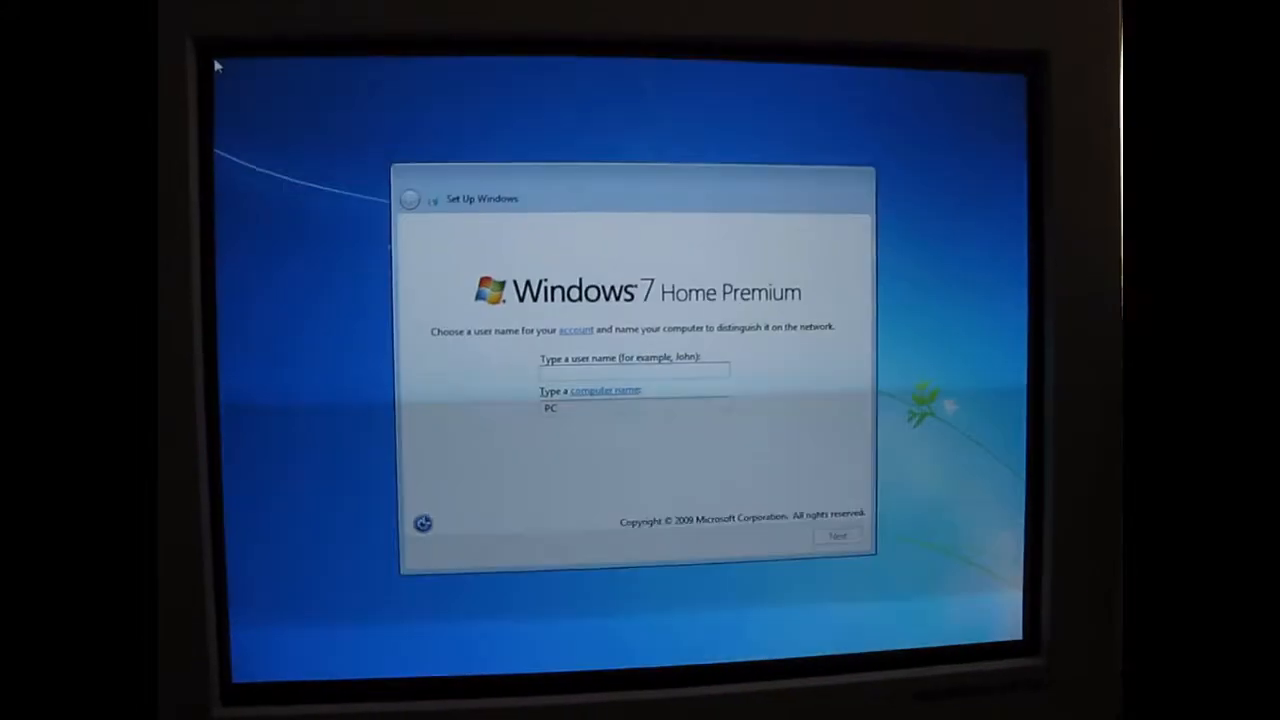
- Enter user name Test1, keep computer name Test1-PC, and continue to the password page
type("Test")
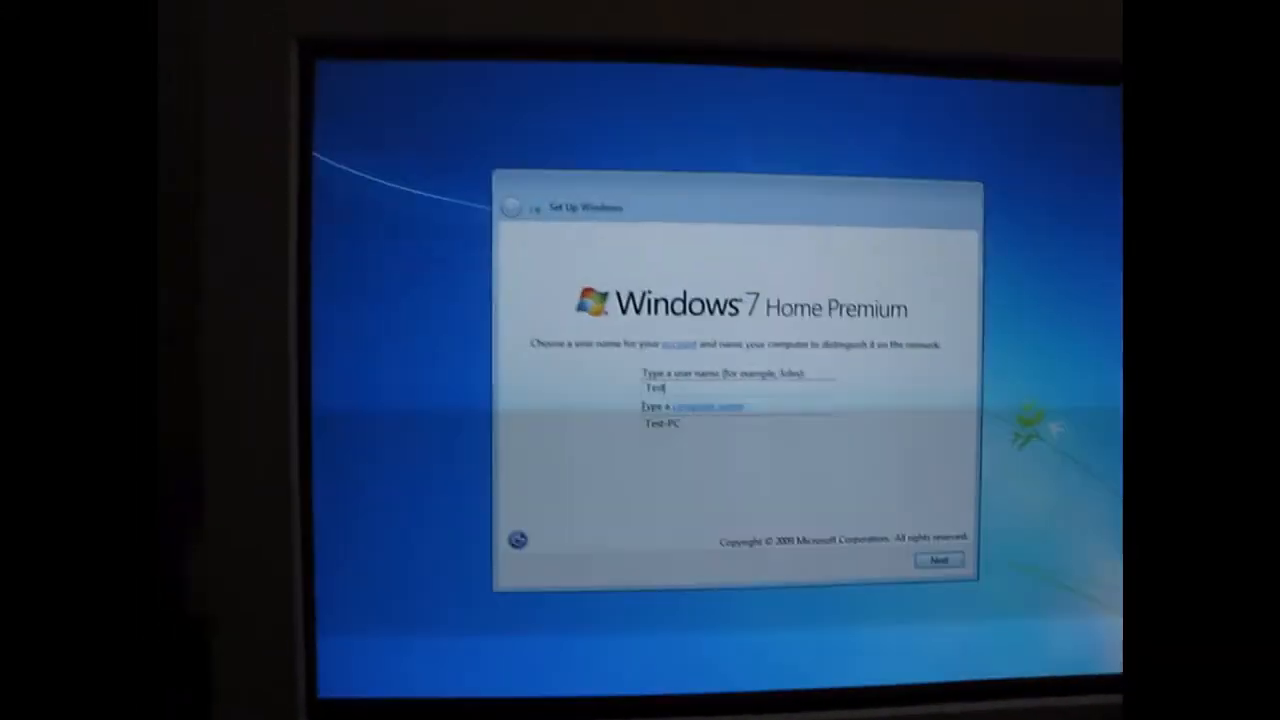
type("1")
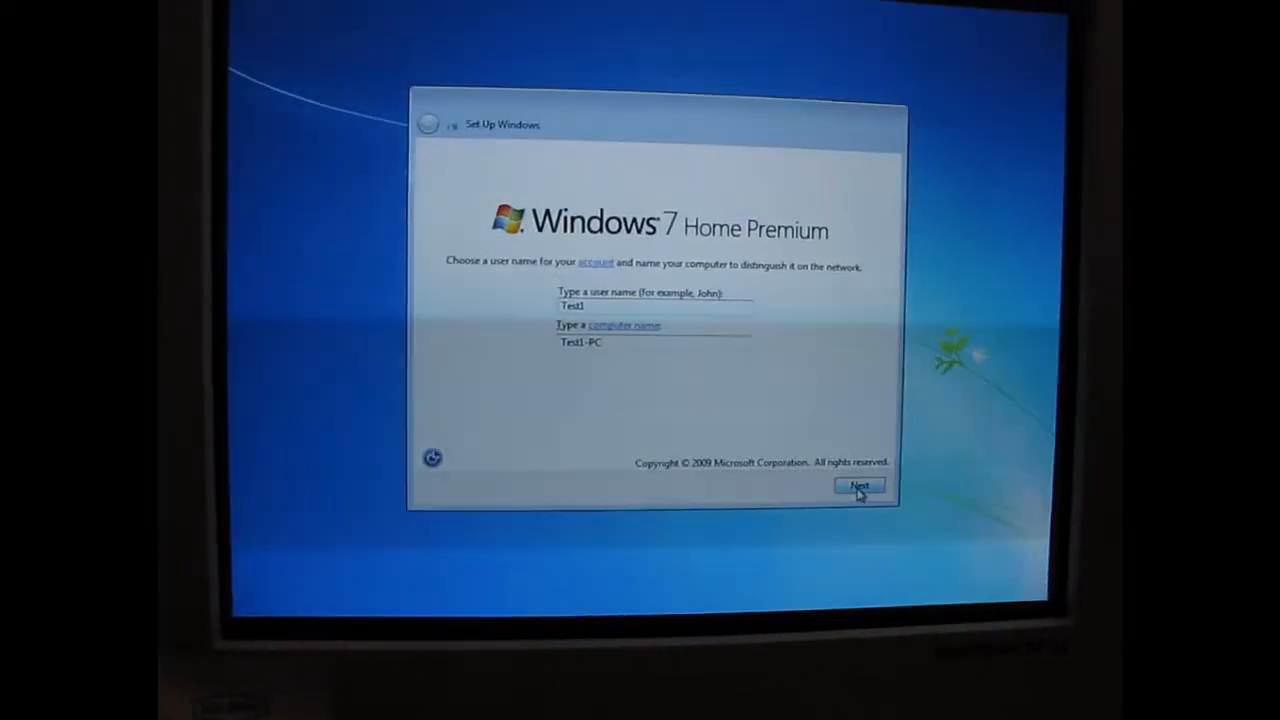
left_click(857, 487)
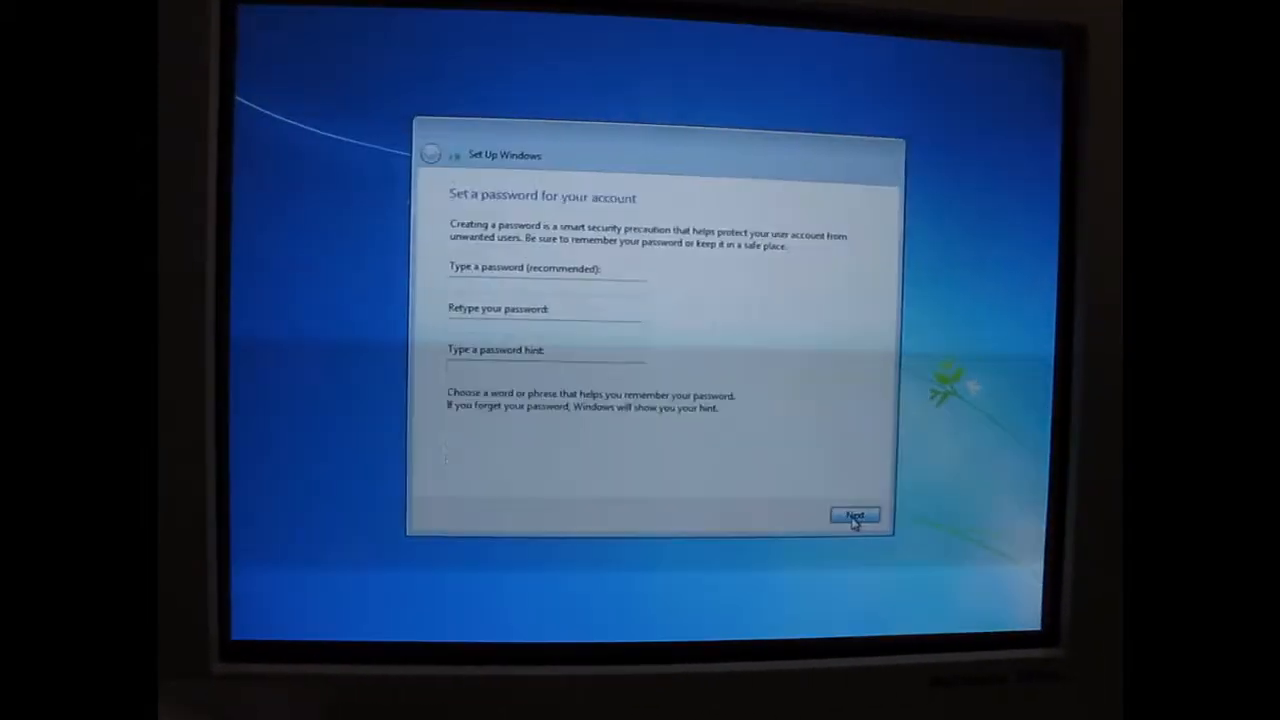
- Leave the password blank, skip the product key with auto-activation off, and use recommended settings
left_click(855, 515)
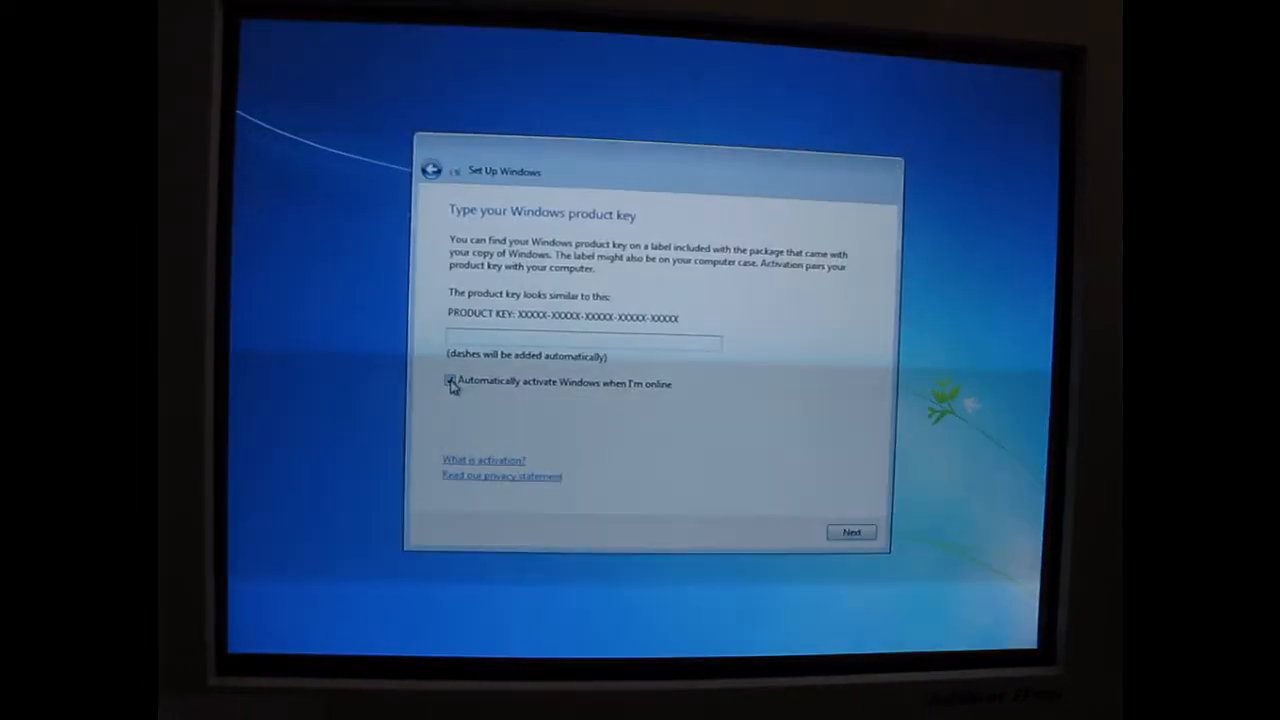
left_click(444, 382)
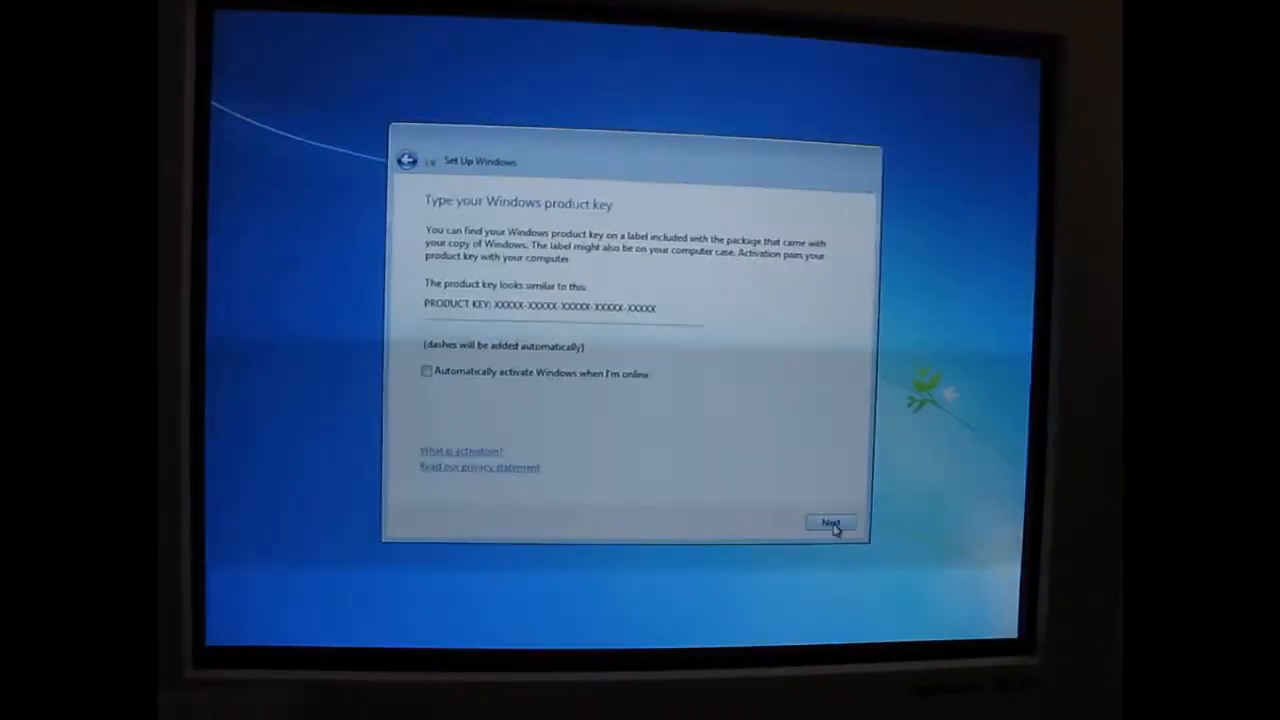
left_click(831, 523)
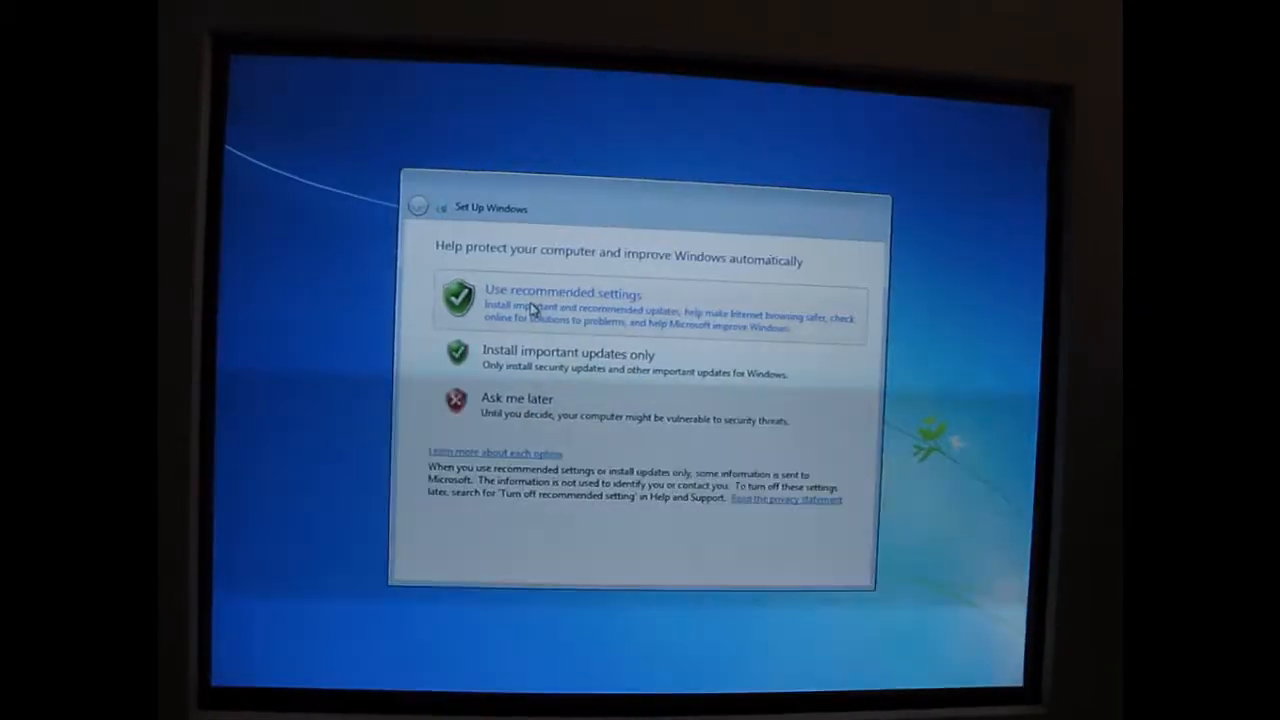
left_click(560, 300)
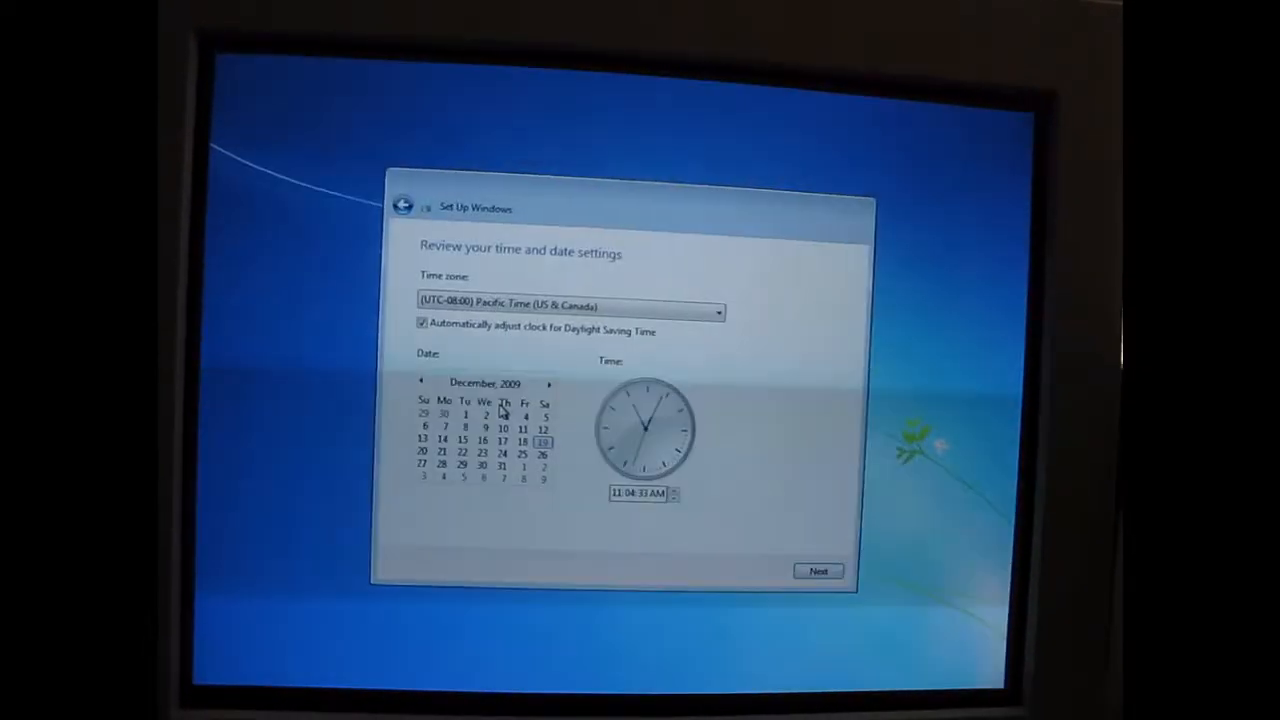
- Choose (UTC-07:00) Mountain Time (US & Canada) as the time zone and accept the date and time
left_click(718, 311)
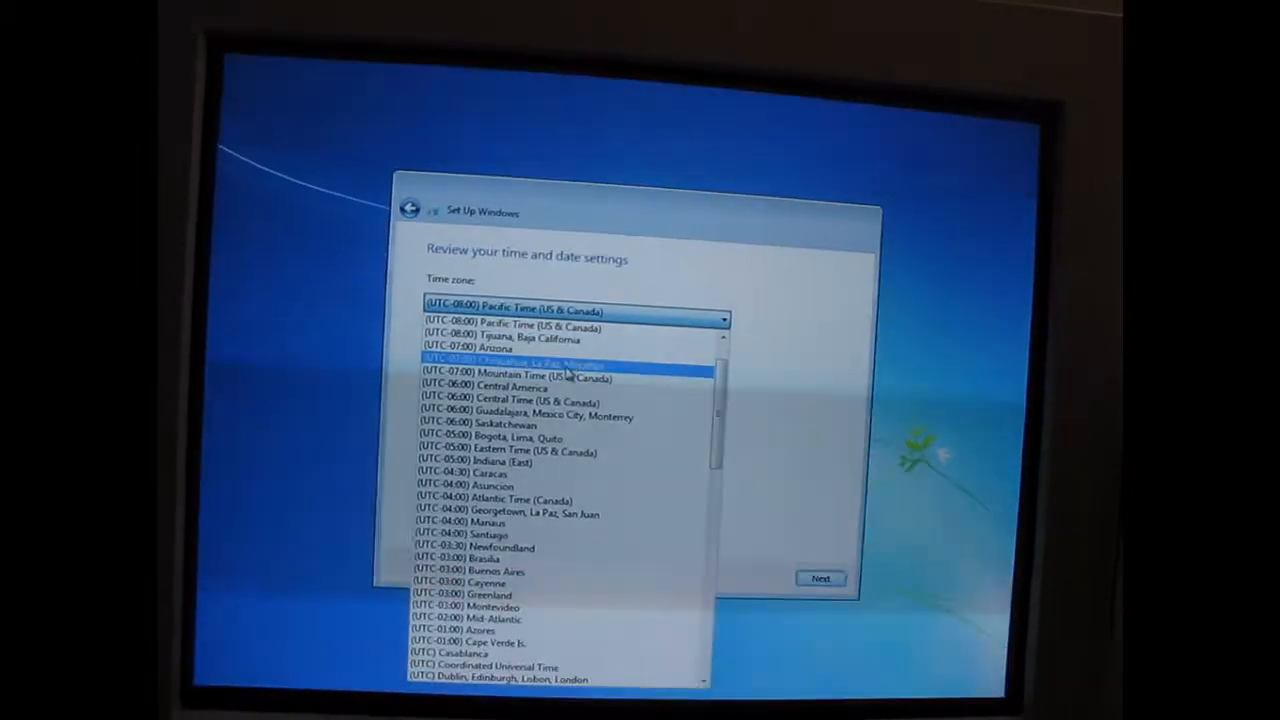
left_click(513, 375)
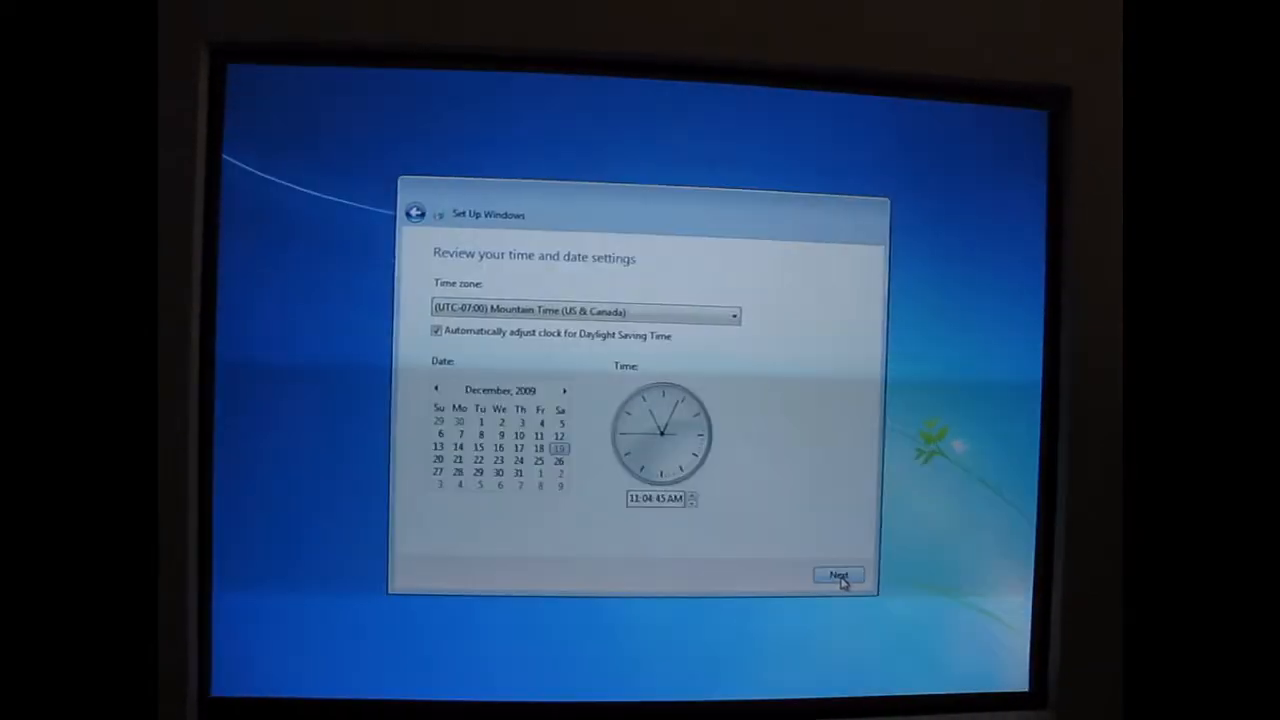
left_click(838, 575)
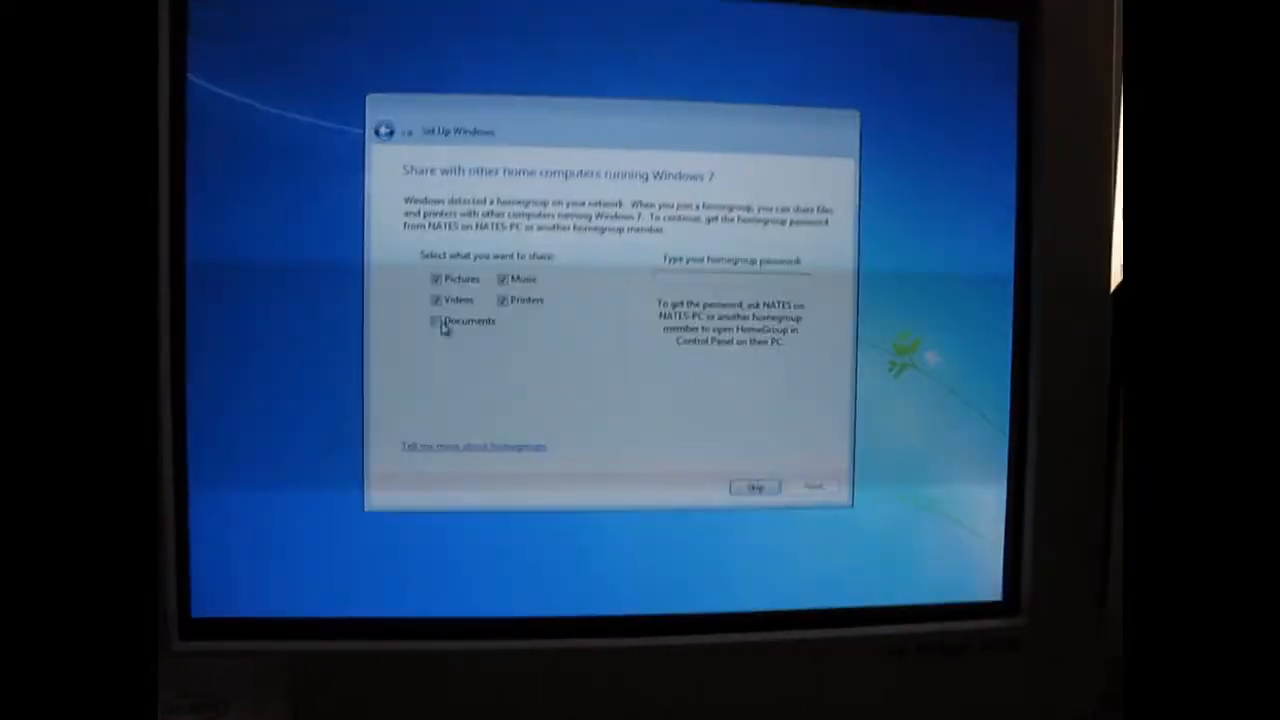
- Add Documents to the shared libraries, enter the homegroup password, and join the homegroup
left_click(435, 321)
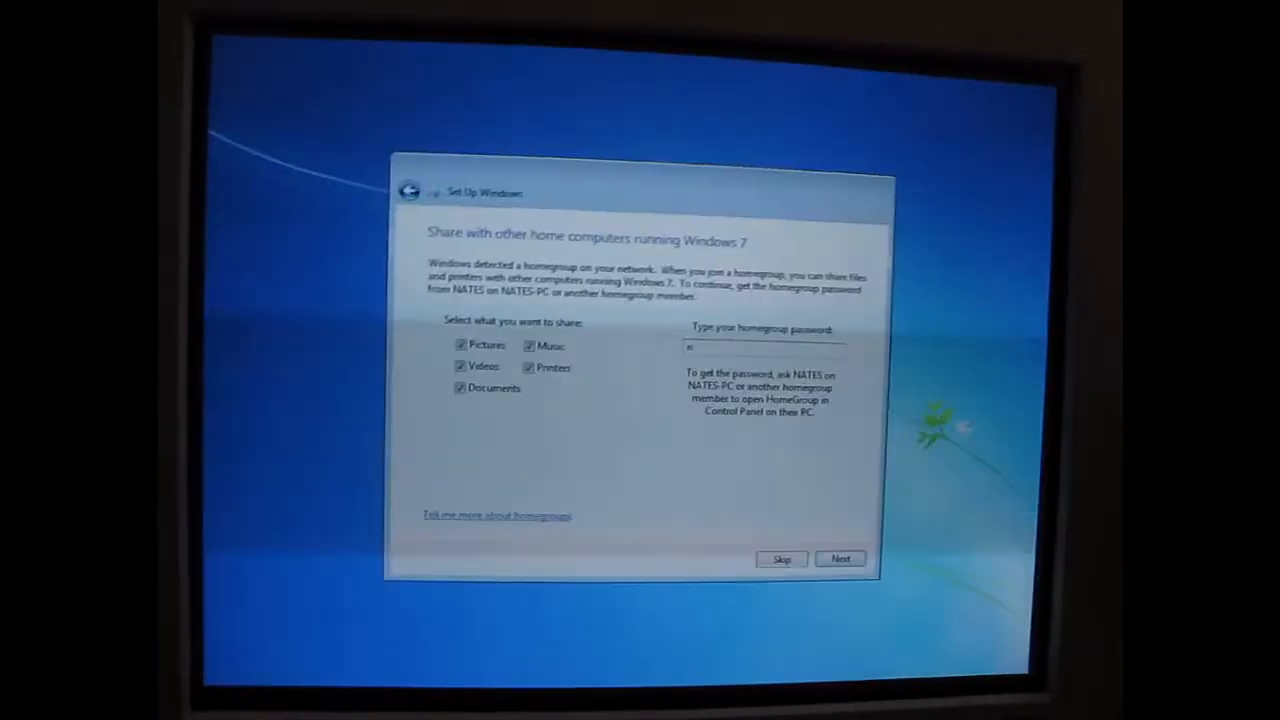
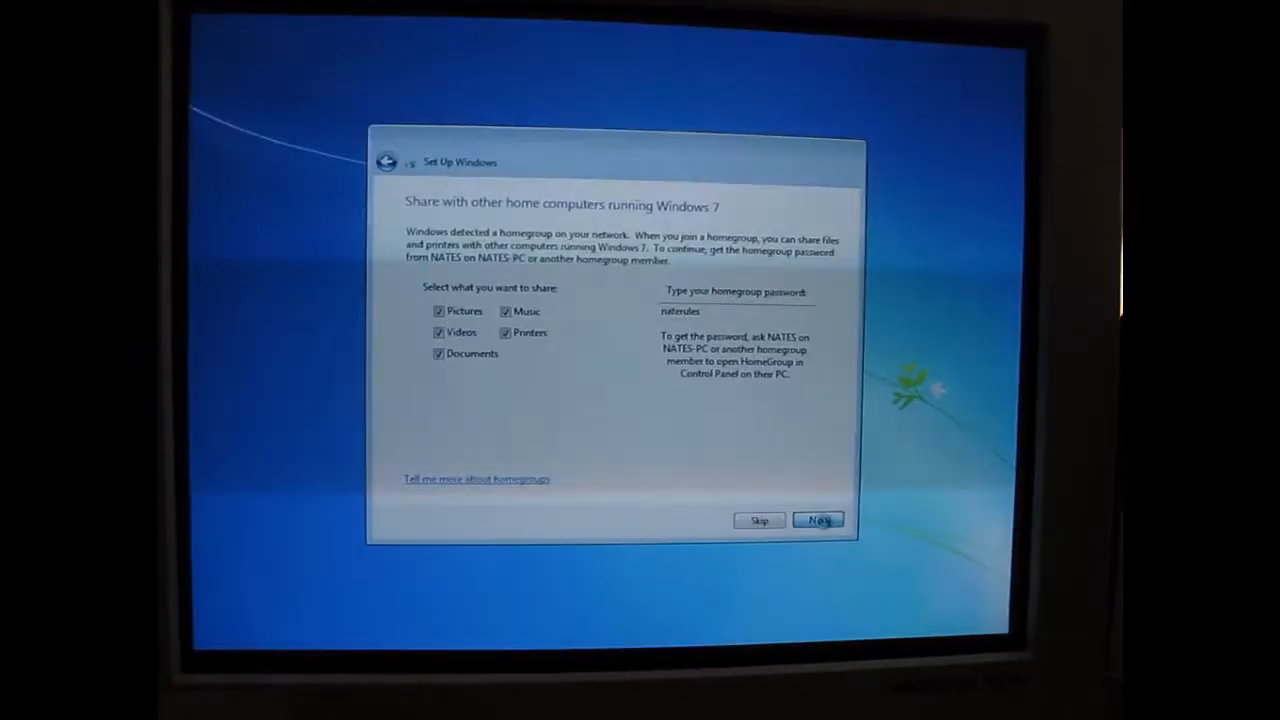
left_click(818, 520)
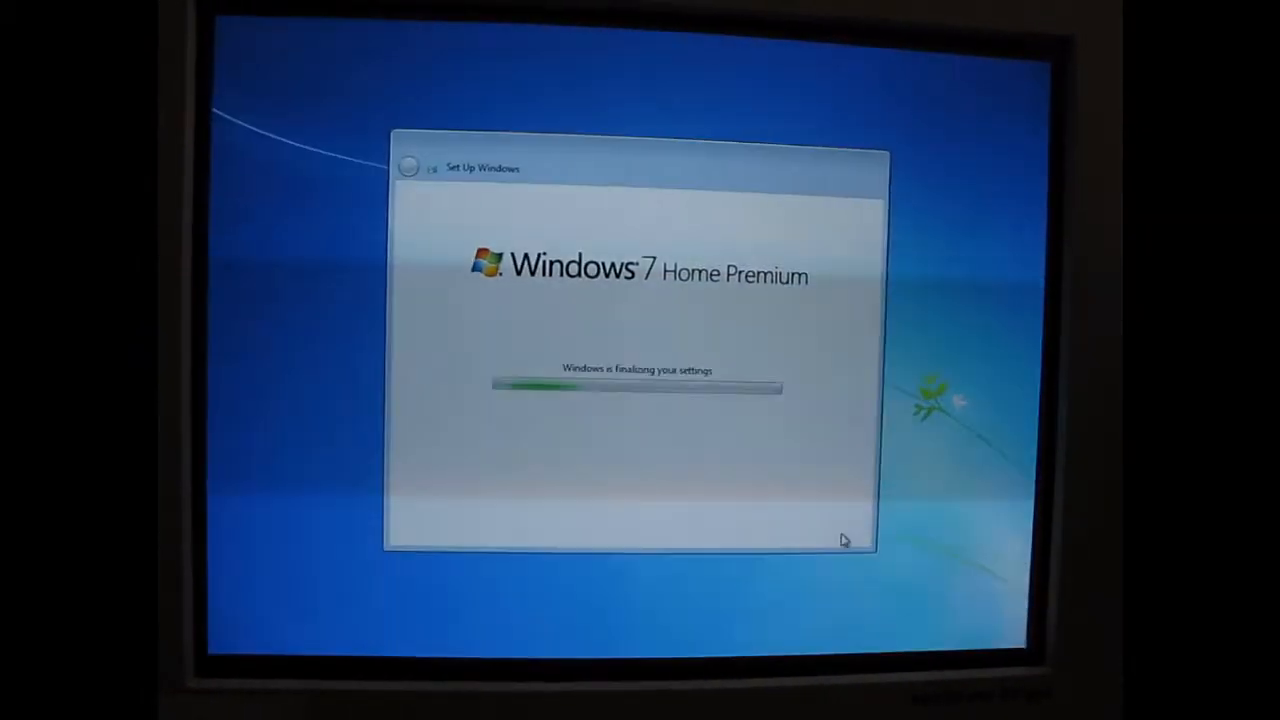